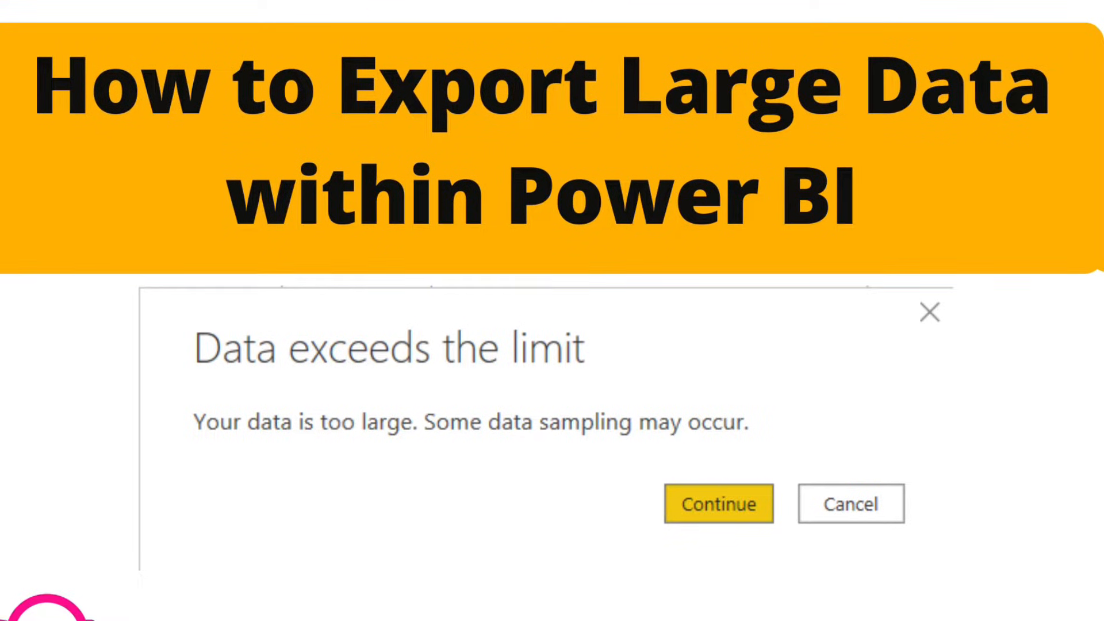
- Try exporting the table visual's data and dismiss the exceeds-the-limit warning
{"action": "left_click", "coordinate": [718, 505]}
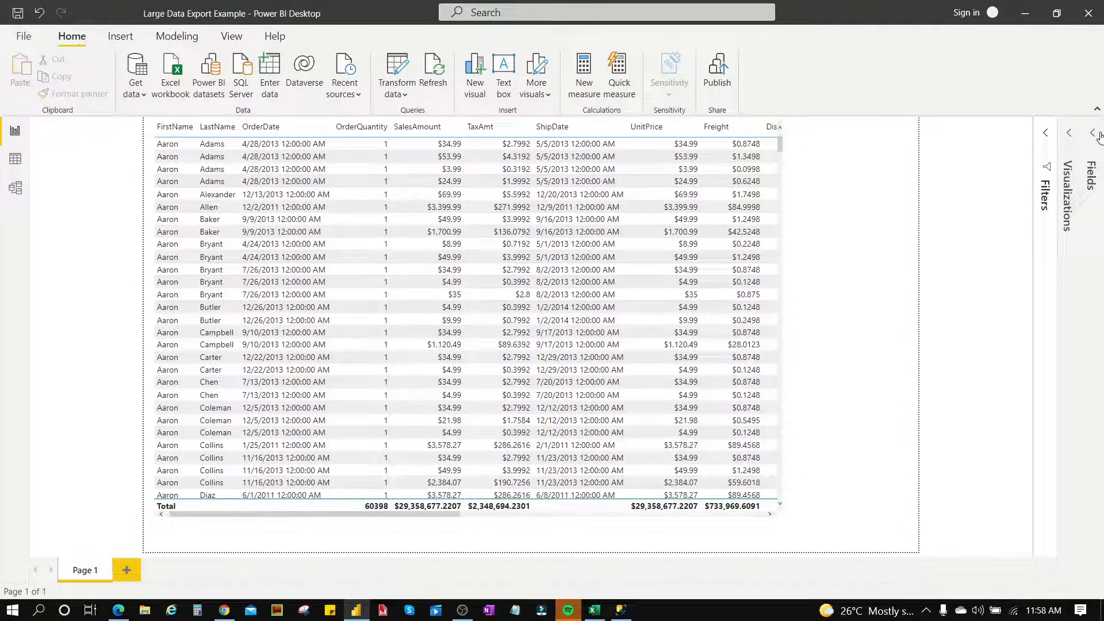
{"action": "left_click", "coordinate": [1098, 137]}
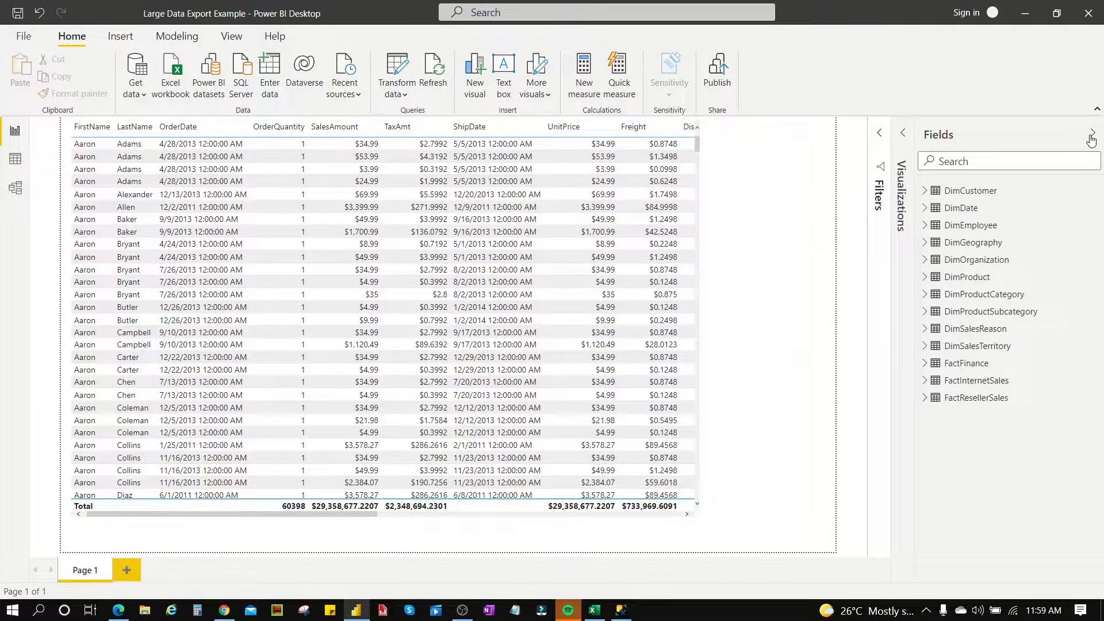
{"action": "left_click", "coordinate": [1091, 139]}
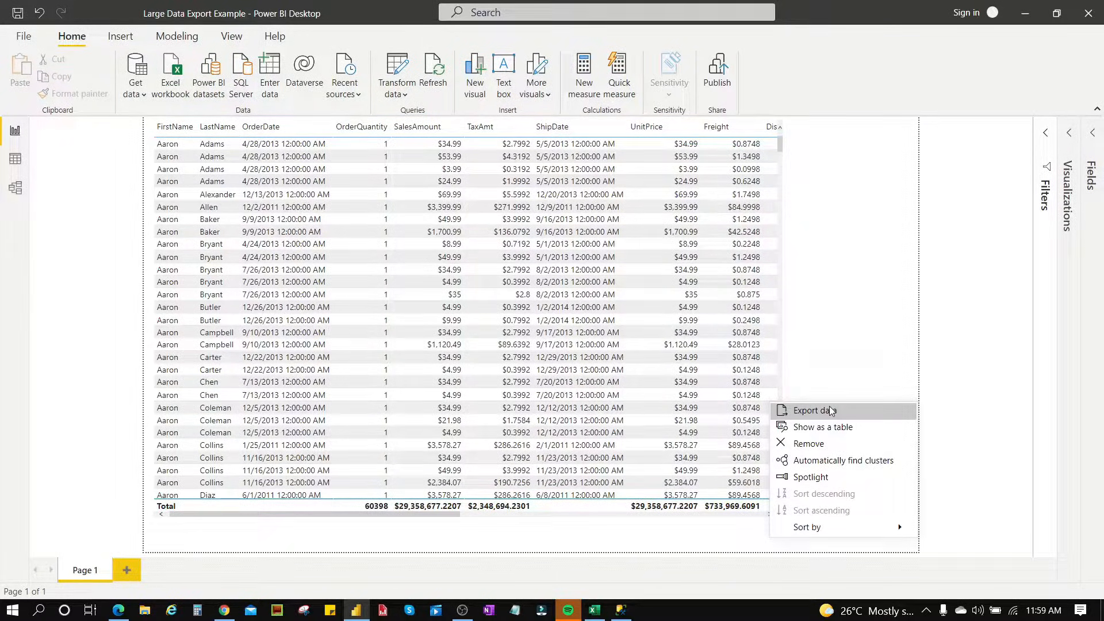
{"action": "left_click", "coordinate": [813, 411]}
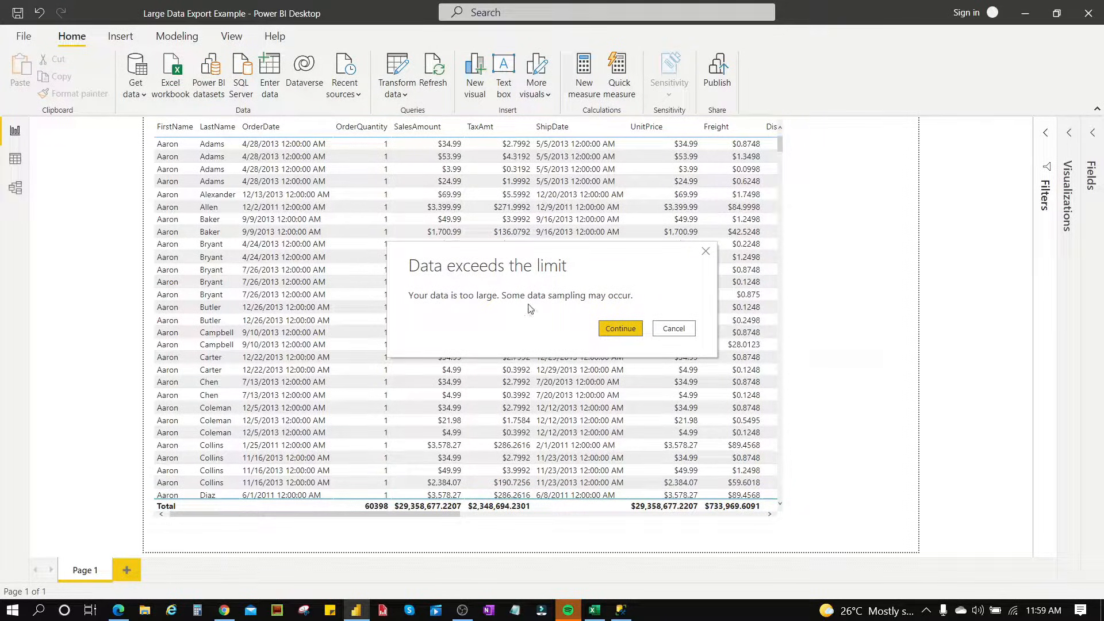
{"action": "mouse_move", "coordinate": [451, 285]}
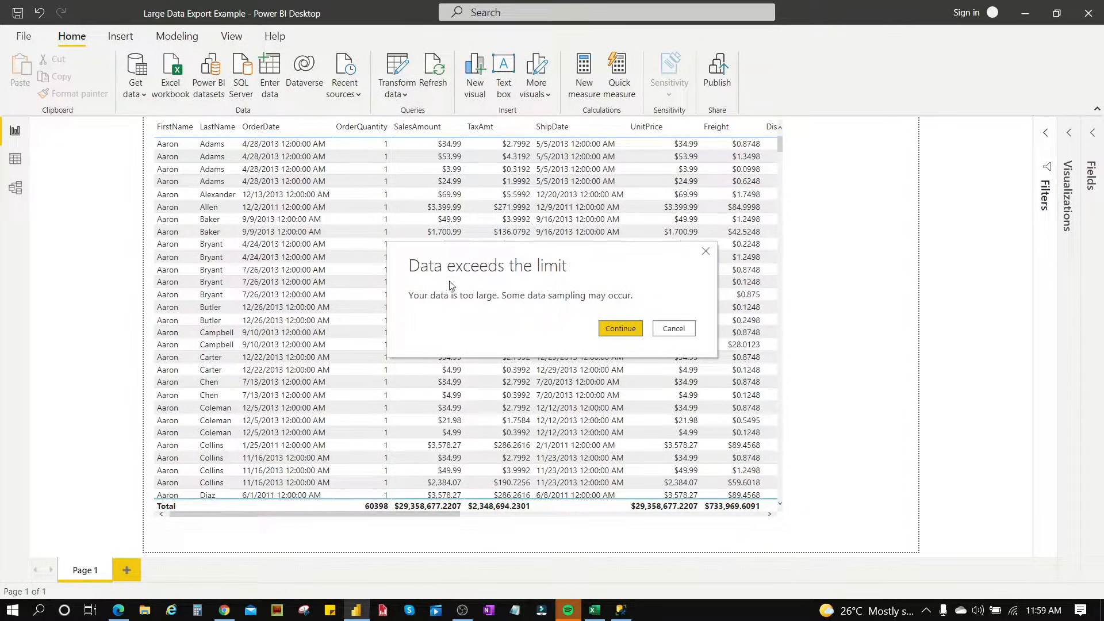
{"action": "mouse_move", "coordinate": [464, 305]}
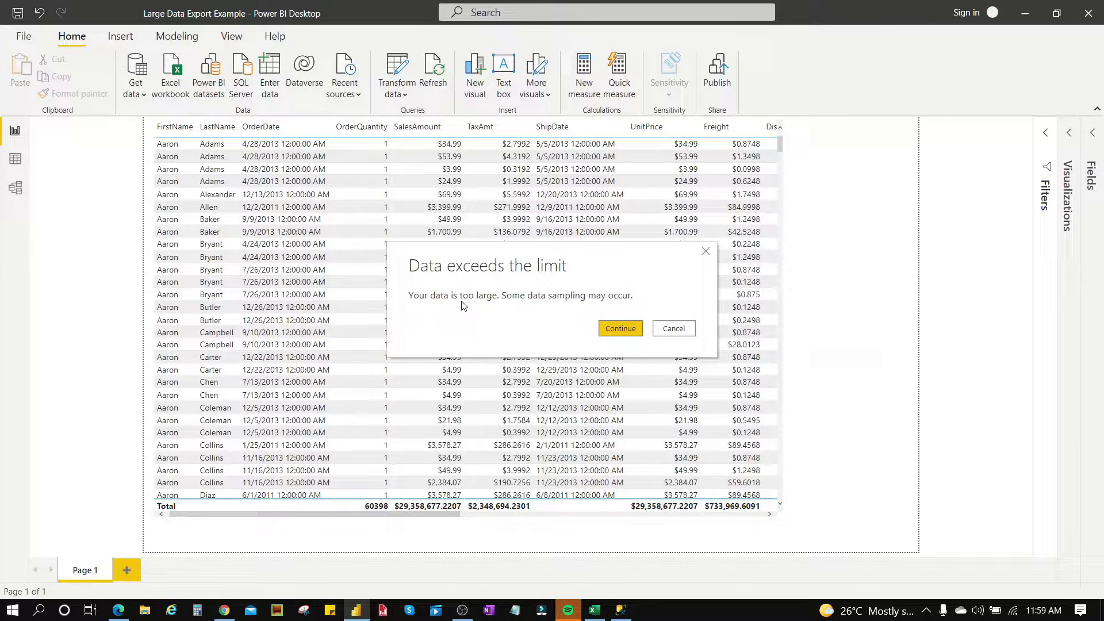
{"action": "mouse_move", "coordinate": [615, 307]}
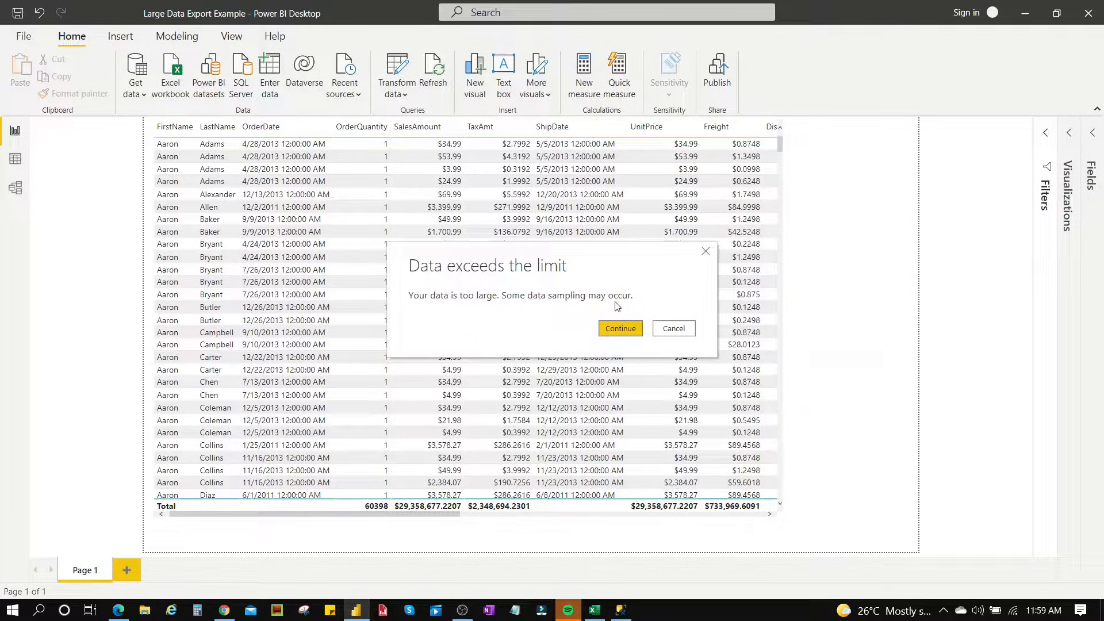
{"action": "left_click", "coordinate": [619, 328]}
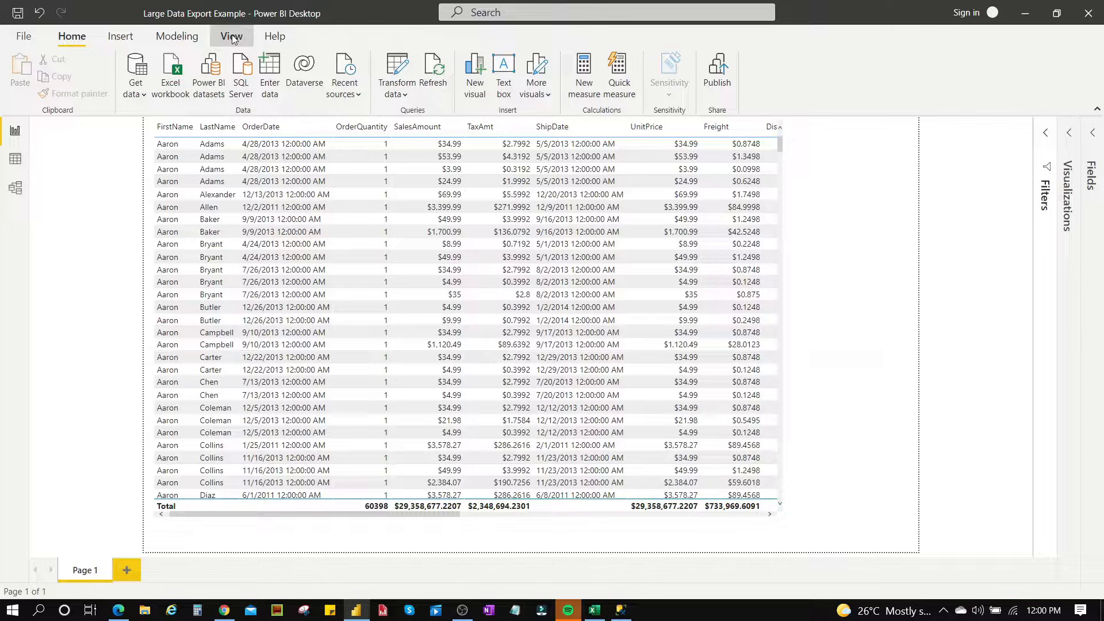
- Start Performance analyzer recording and refresh visuals to capture the table's 1362 ms timing
{"action": "left_click", "coordinate": [231, 36]}
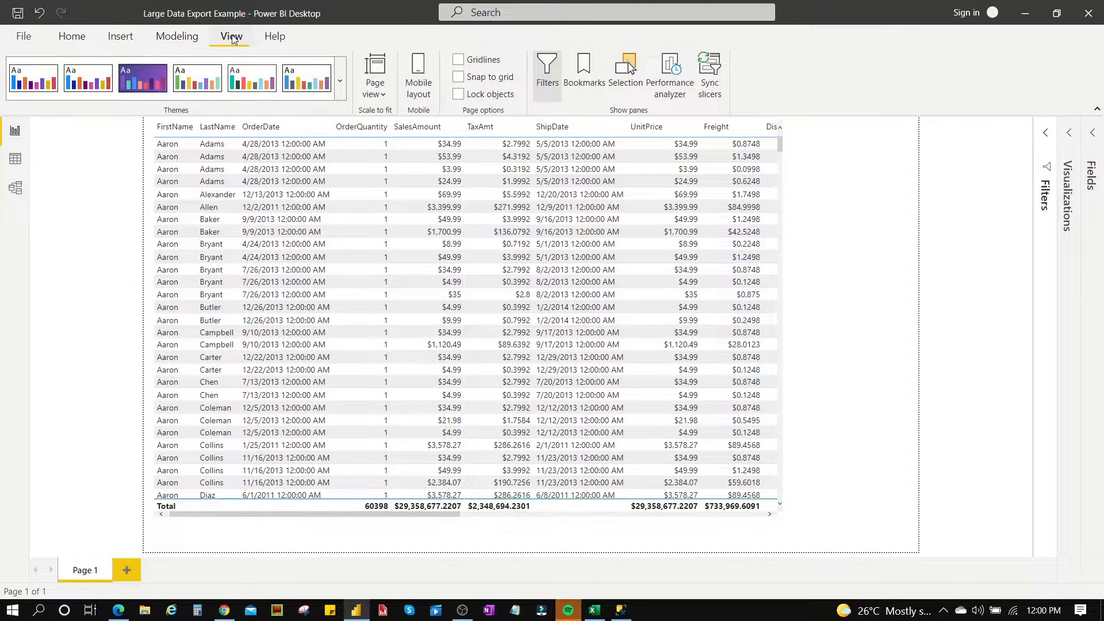
{"action": "mouse_move", "coordinate": [669, 77]}
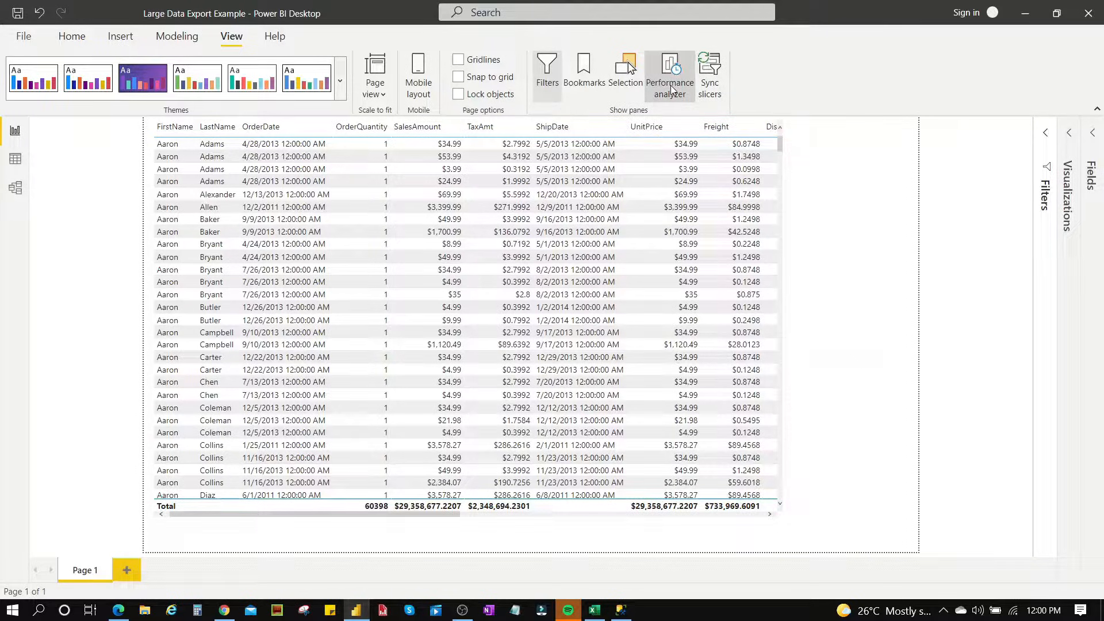
{"action": "left_click", "coordinate": [668, 72]}
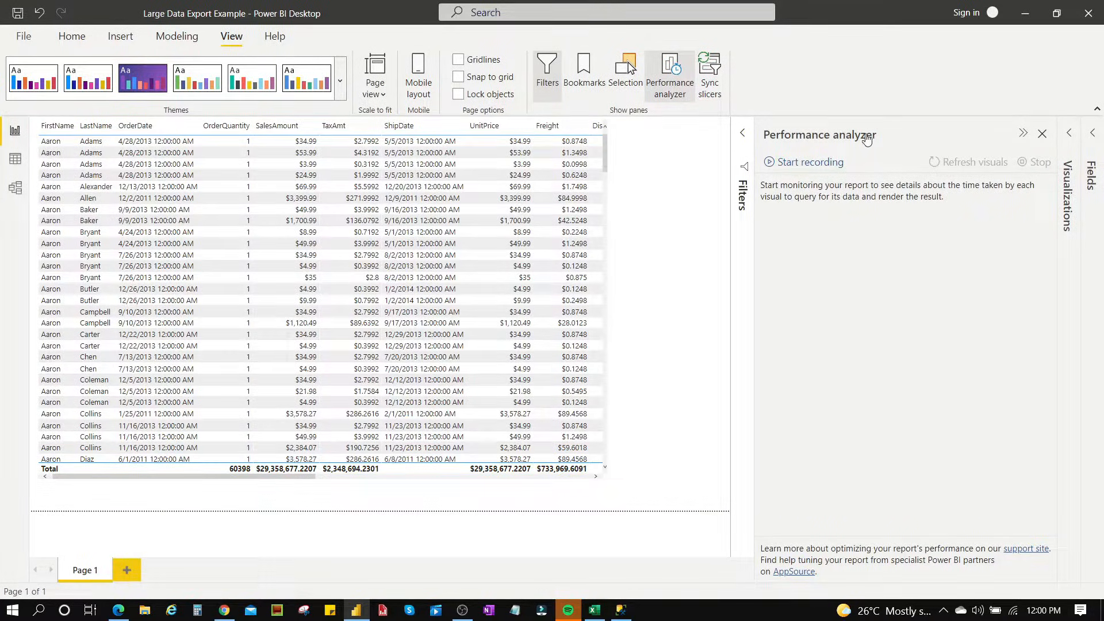
{"action": "mouse_move", "coordinate": [796, 163]}
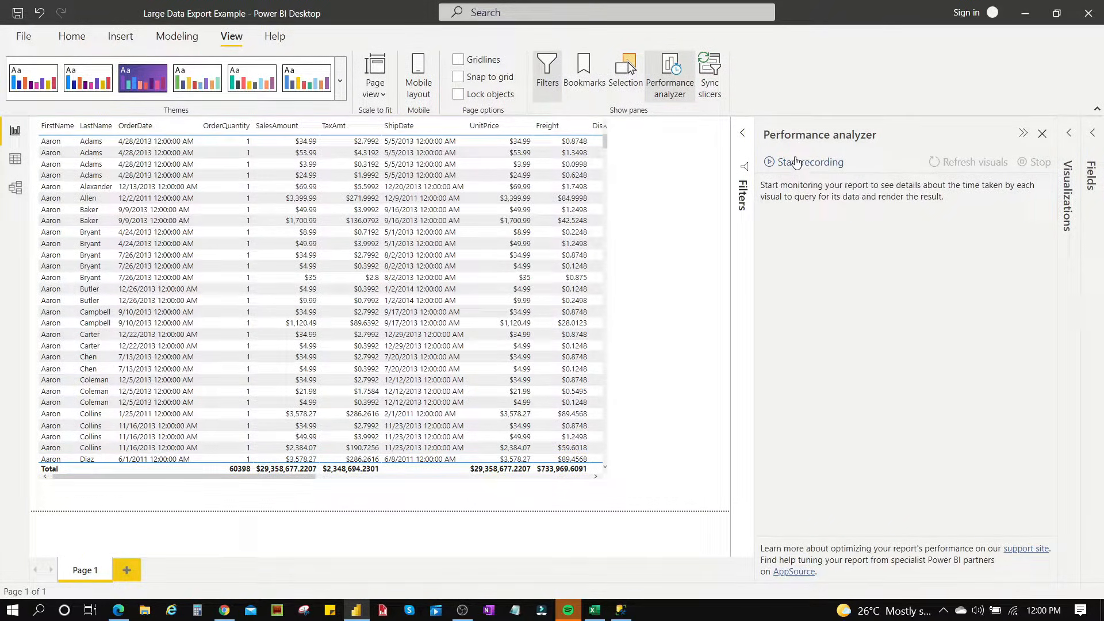
{"action": "left_click", "coordinate": [809, 162]}
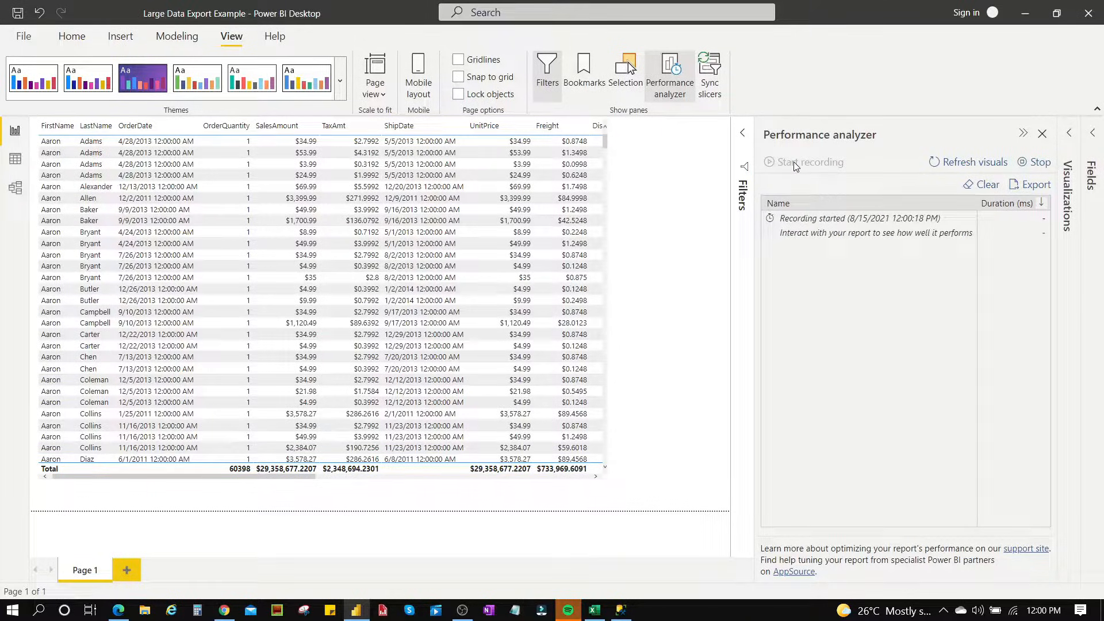
{"action": "left_click", "coordinate": [974, 162]}
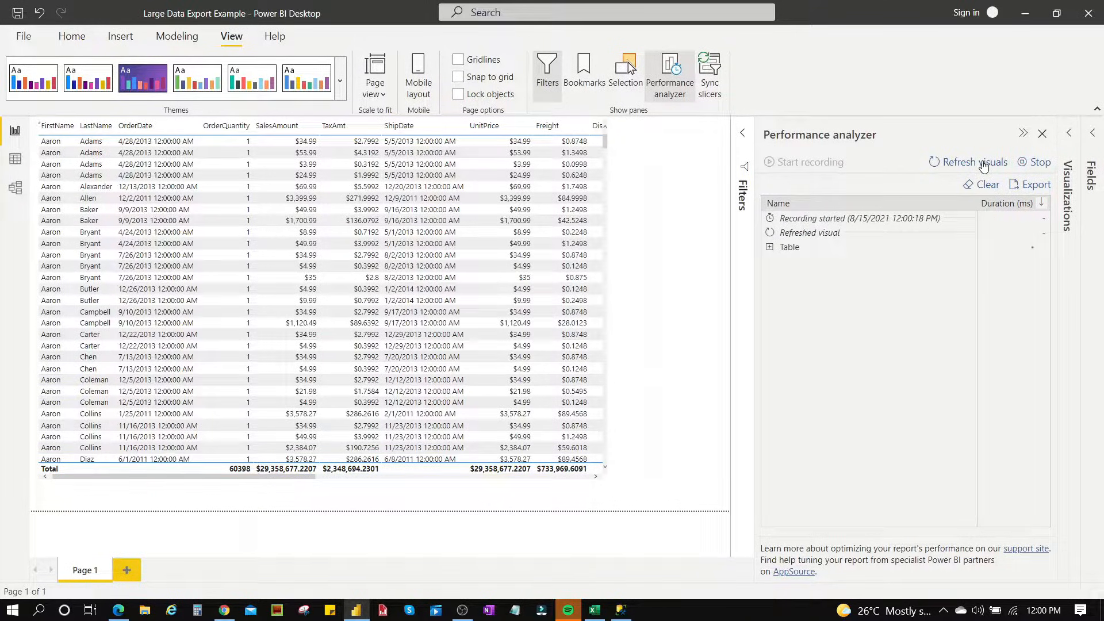
{"action": "left_click", "coordinate": [974, 162]}
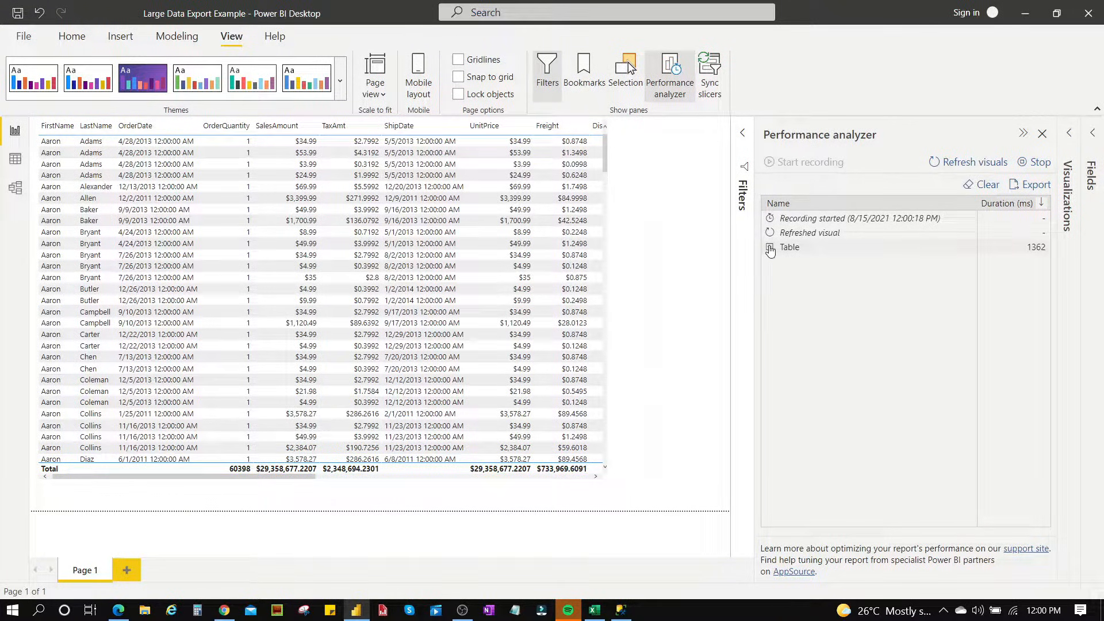
- Copy the DAX query behind the Table visual from its expanded timing details
{"action": "left_click", "coordinate": [770, 247]}
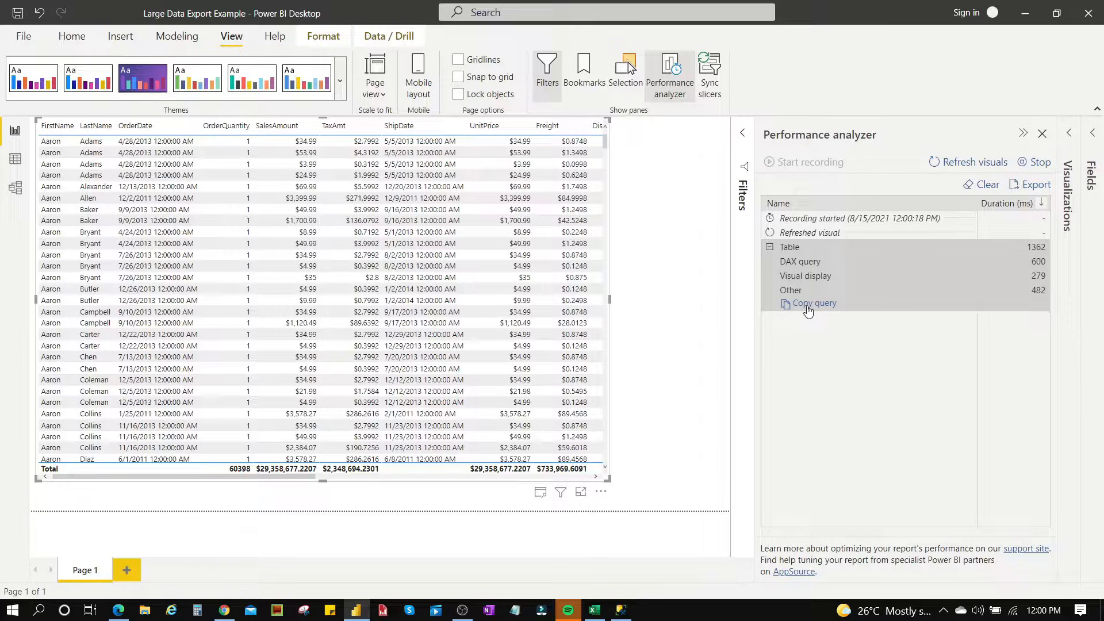
{"action": "left_click", "coordinate": [815, 303]}
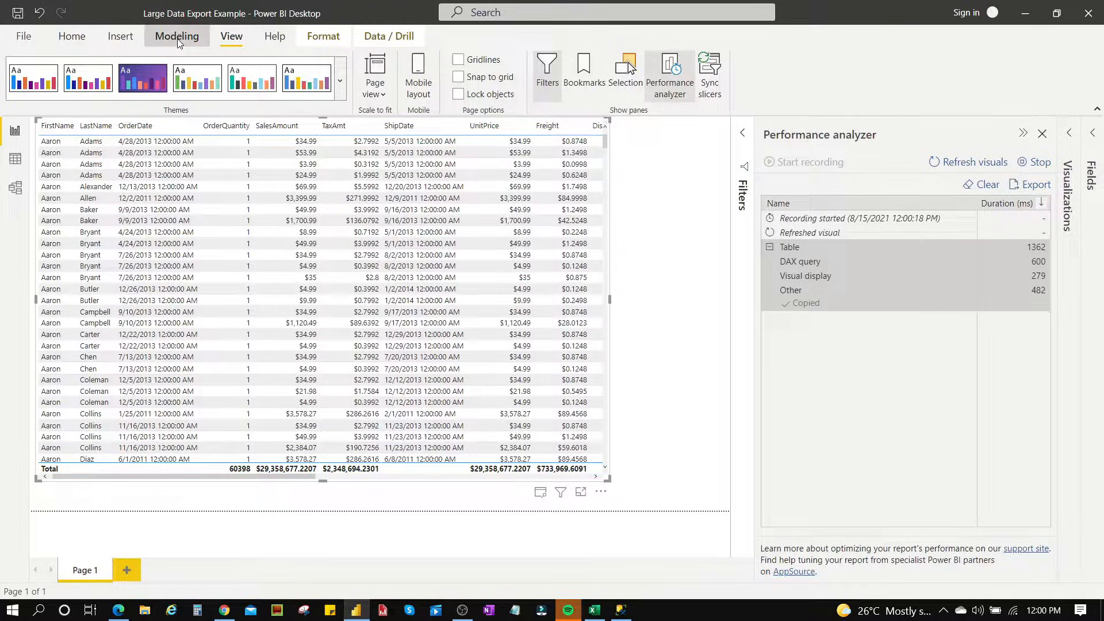
{"action": "left_click", "coordinate": [176, 36]}
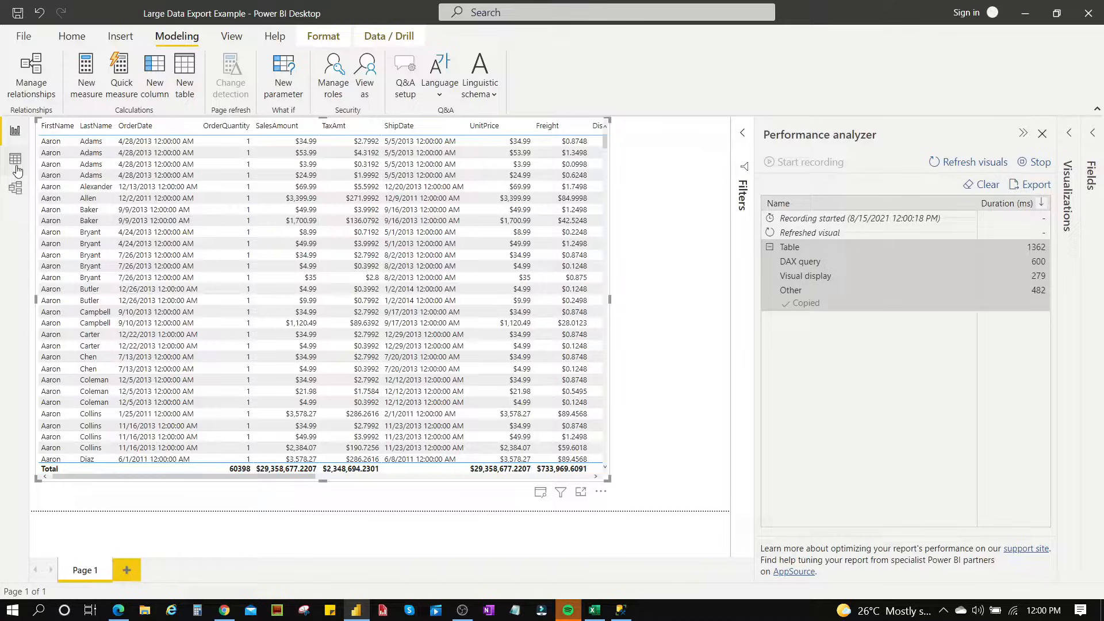
{"action": "left_click", "coordinate": [15, 157]}
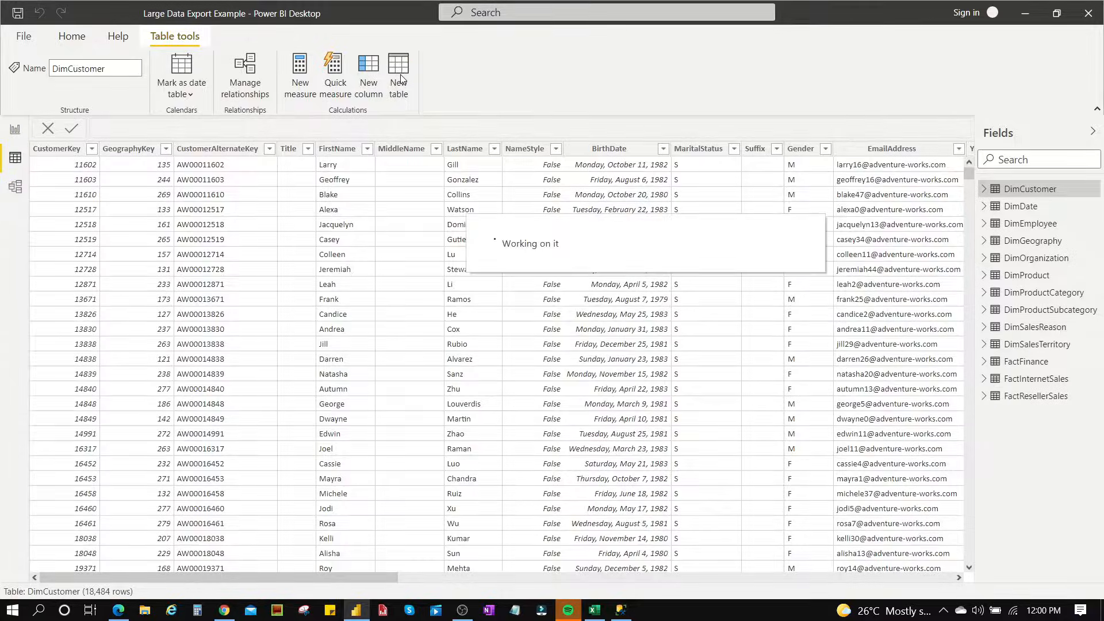
{"action": "left_click", "coordinate": [399, 74]}
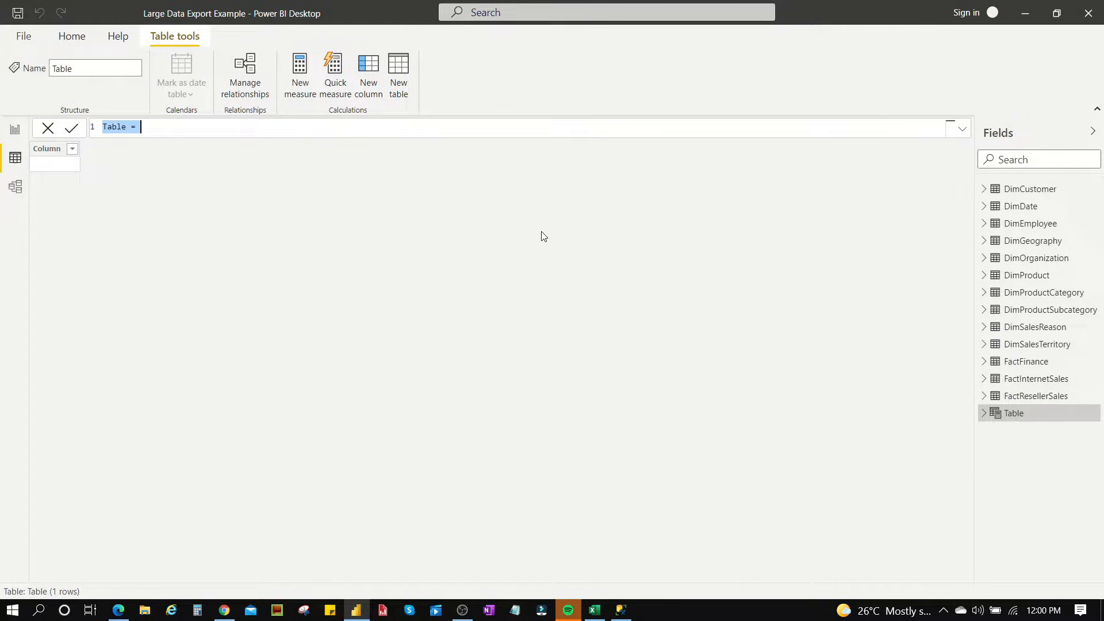
{"action": "mouse_move", "coordinate": [273, 132]}
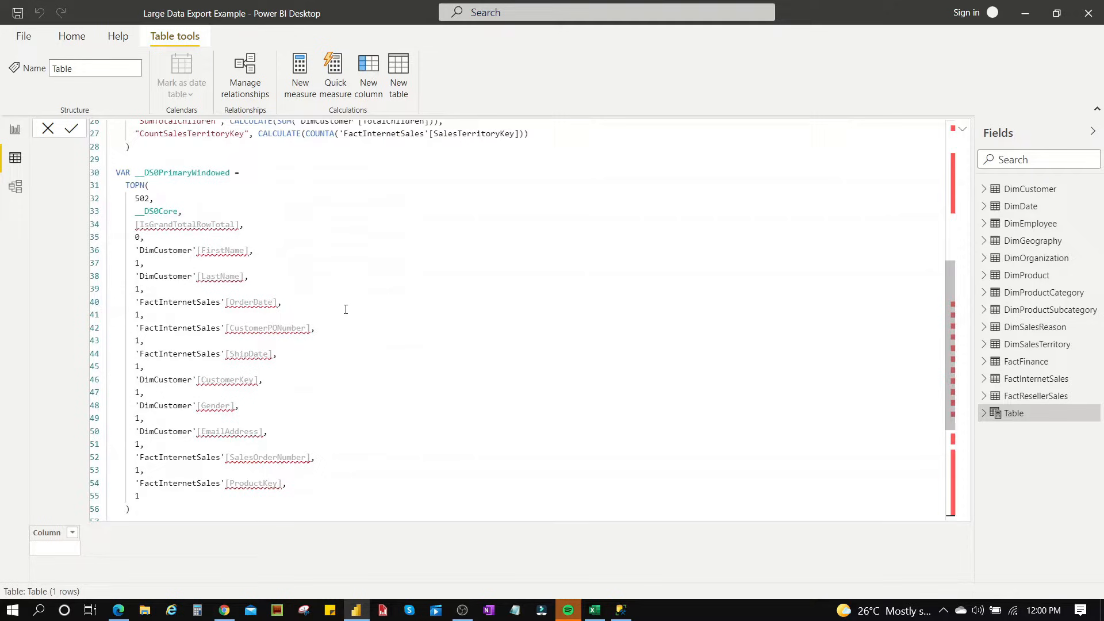
{"action": "scroll", "scroll_direction": "up", "scroll_amount": 3}
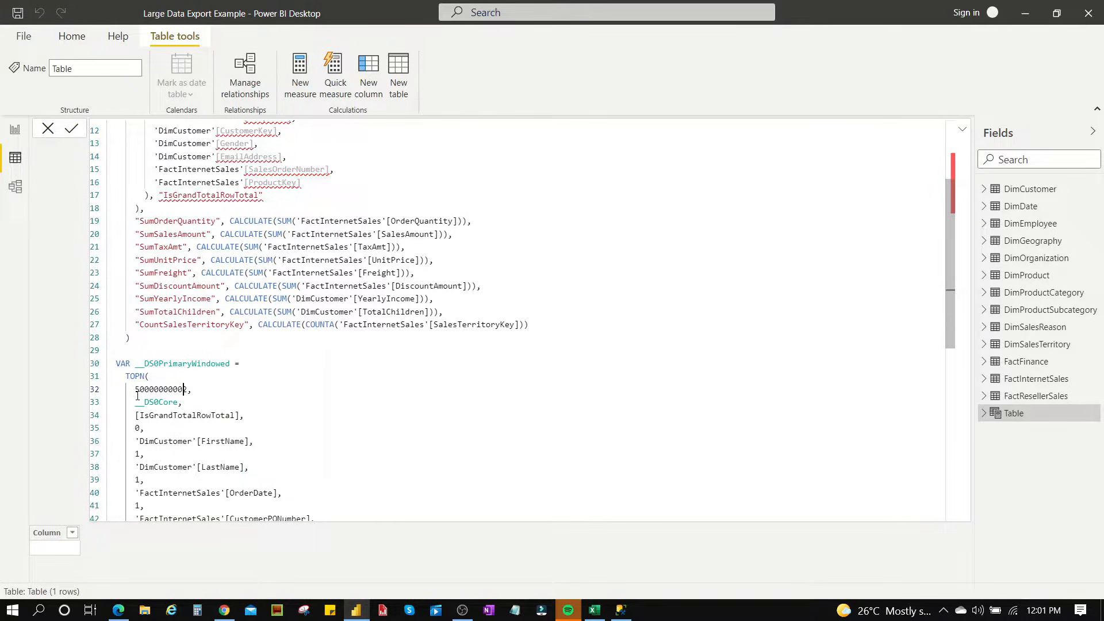
- Append 2 to the TOPN value, drop ORDER BY and end the query with RETURN
{"action": "type", "text": "2"}
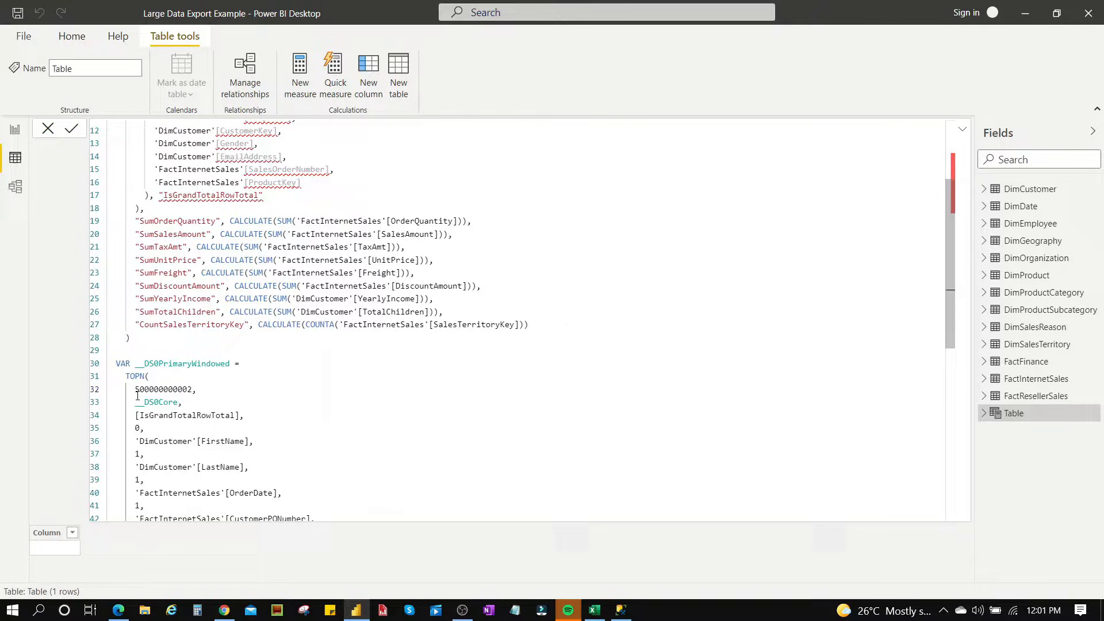
{"action": "scroll", "scroll_direction": "down", "scroll_amount": 3}
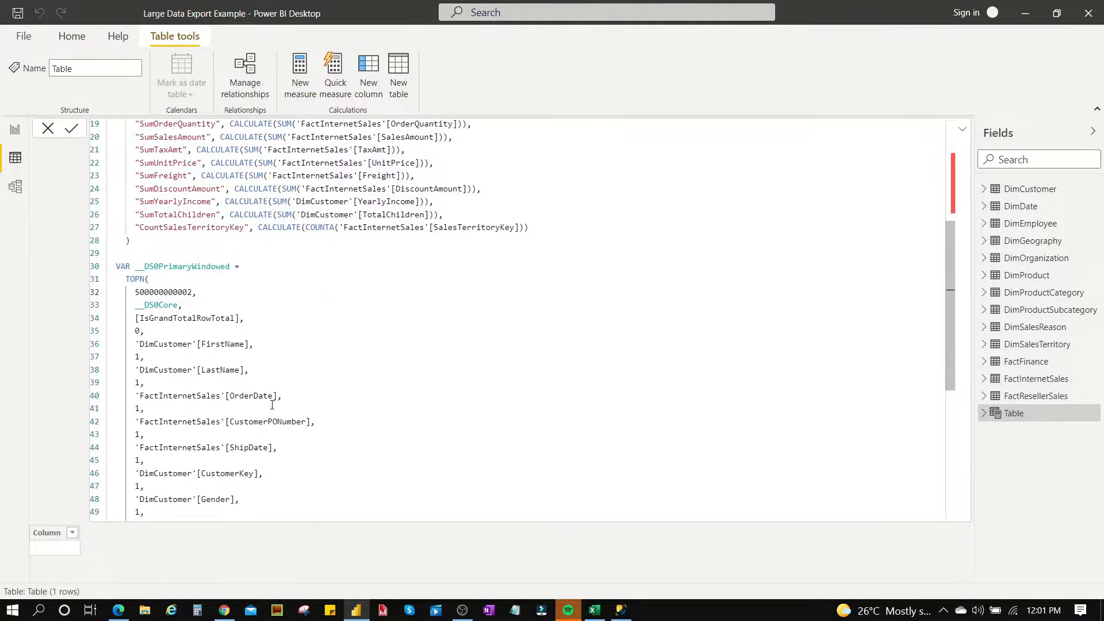
{"action": "scroll", "scroll_direction": "down", "scroll_amount": 3}
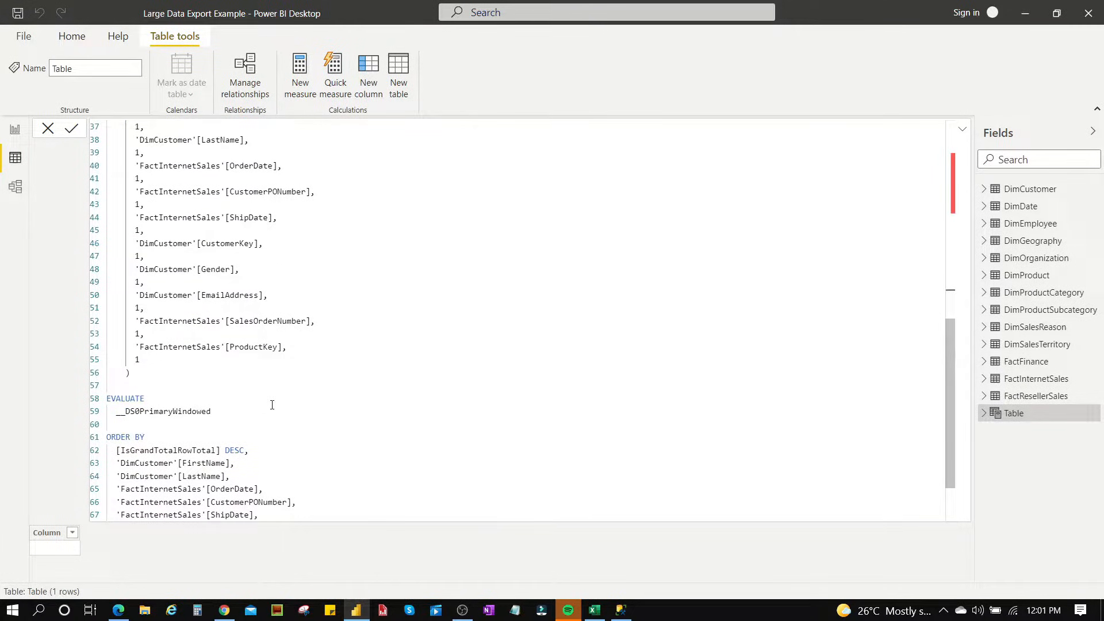
{"action": "scroll", "scroll_direction": "down", "scroll_amount": 3}
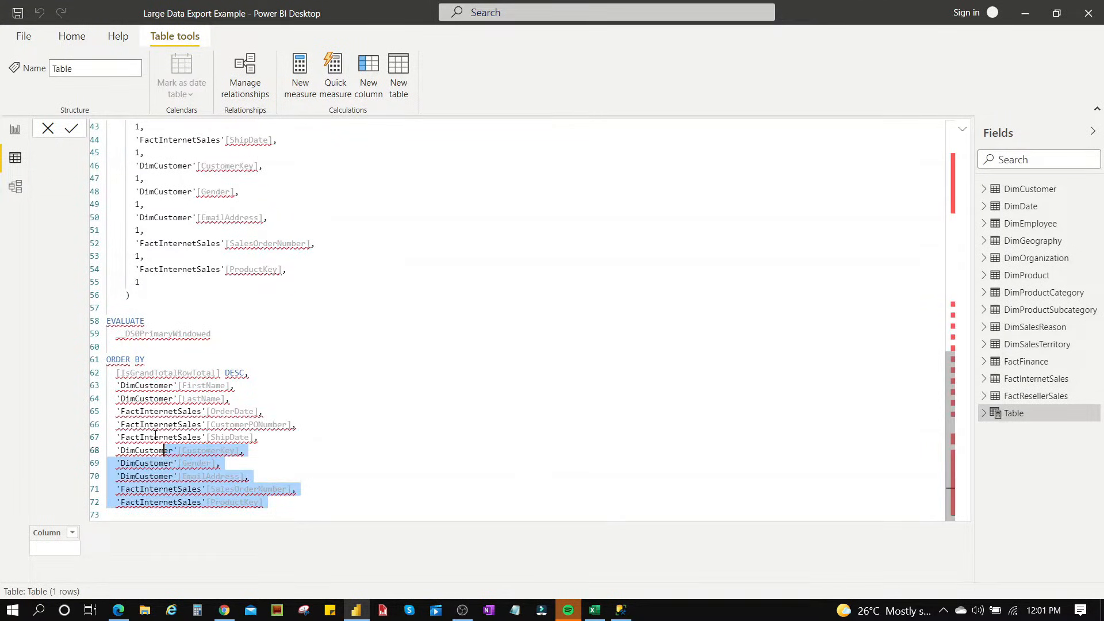
{"action": "scroll", "scroll_direction": "up", "scroll_amount": 3}
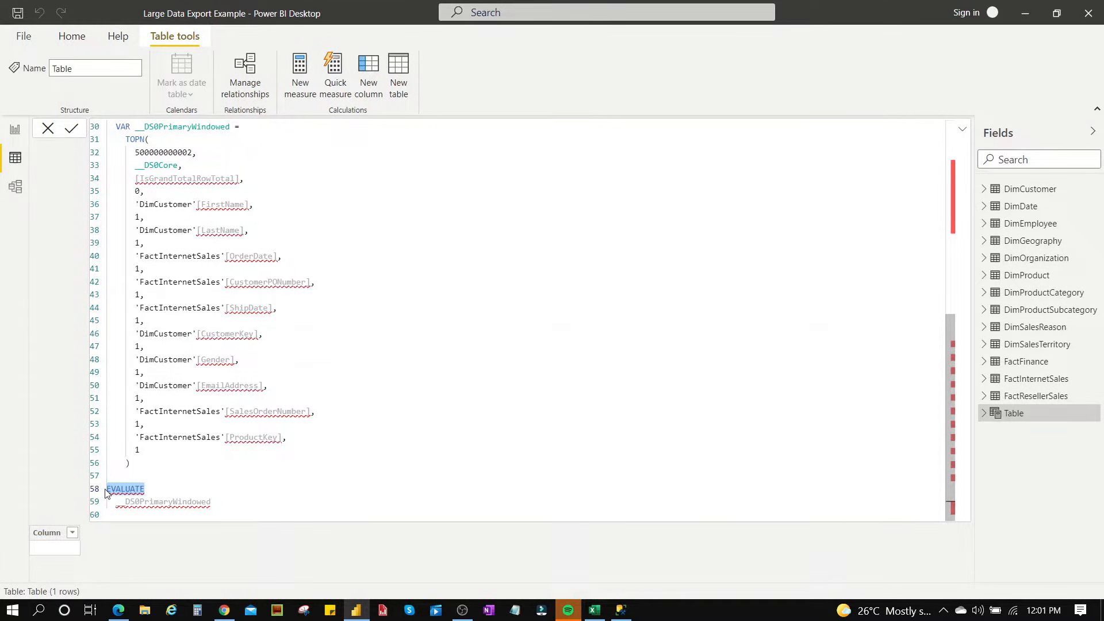
{"action": "type", "text": "RETURN"}
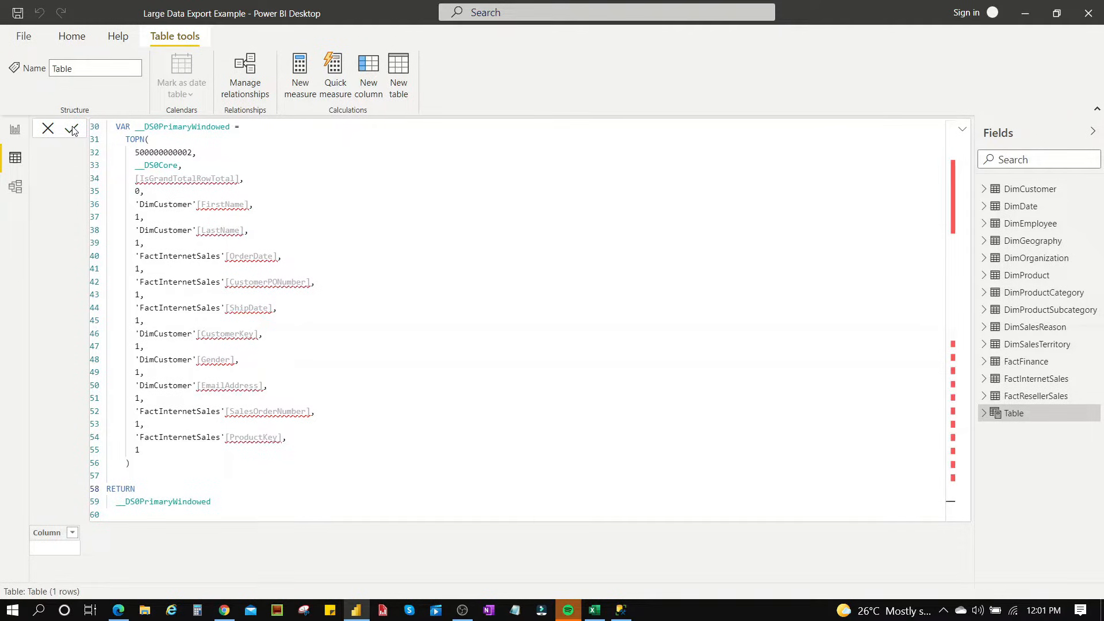
- Commit the formula so Table loads all 60,399 rows and collapse the formula bar
{"action": "left_click", "coordinate": [72, 129]}
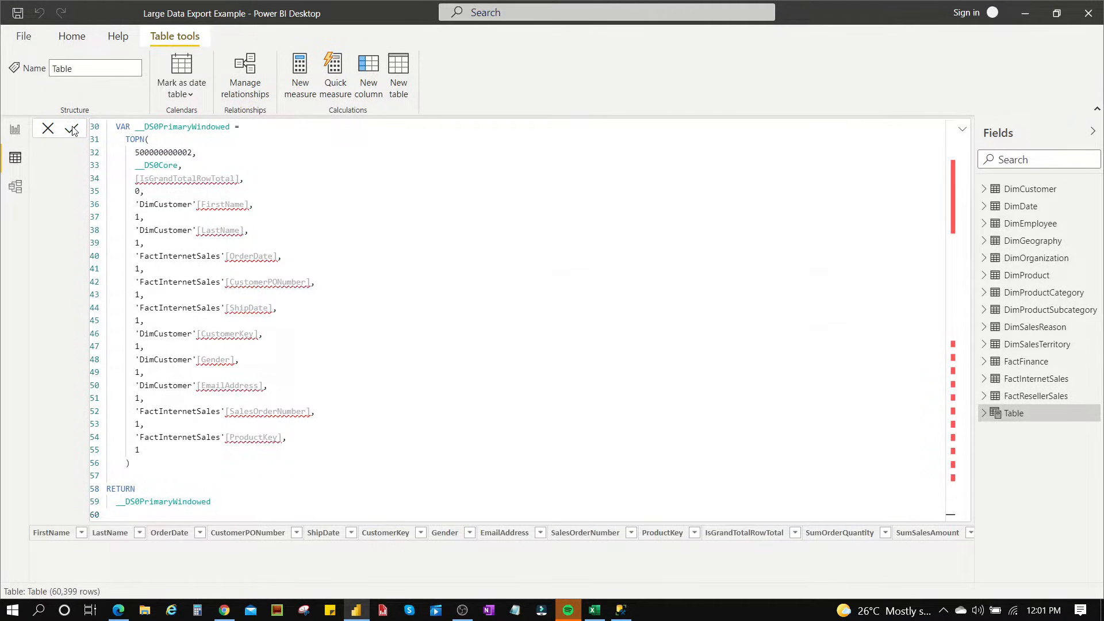
{"action": "left_click", "coordinate": [71, 128]}
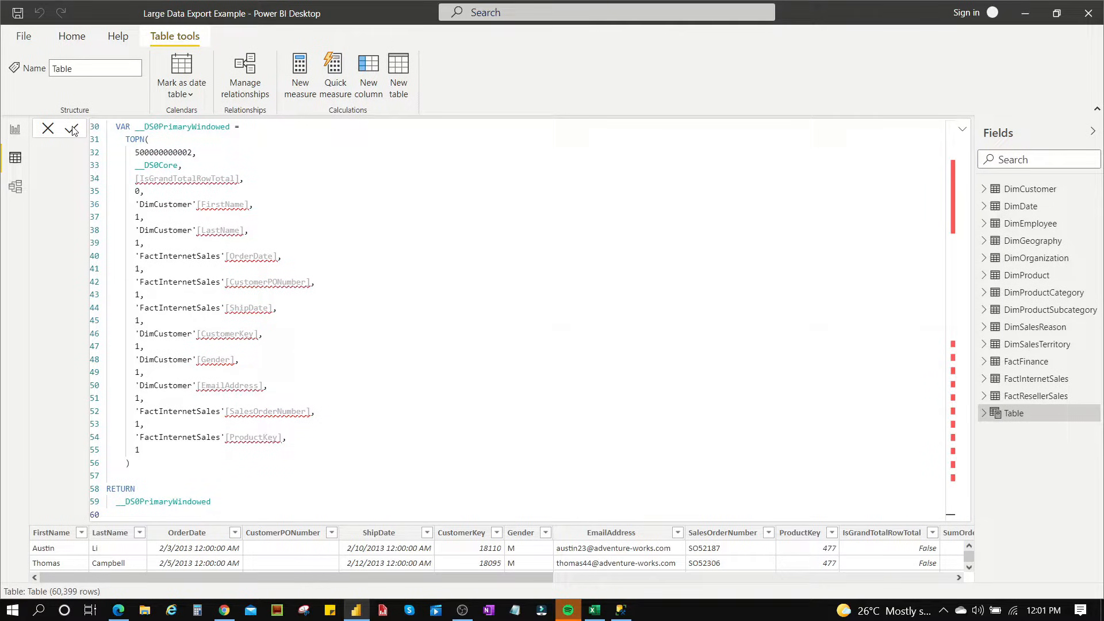
{"action": "left_click", "coordinate": [71, 127]}
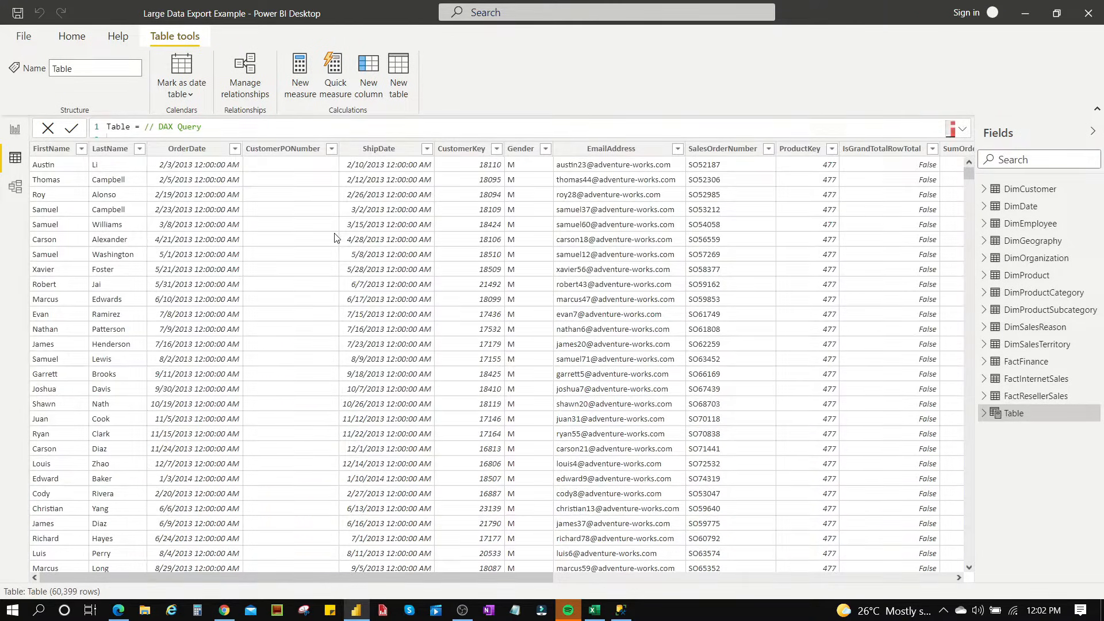
{"action": "mouse_move", "coordinate": [299, 446]}
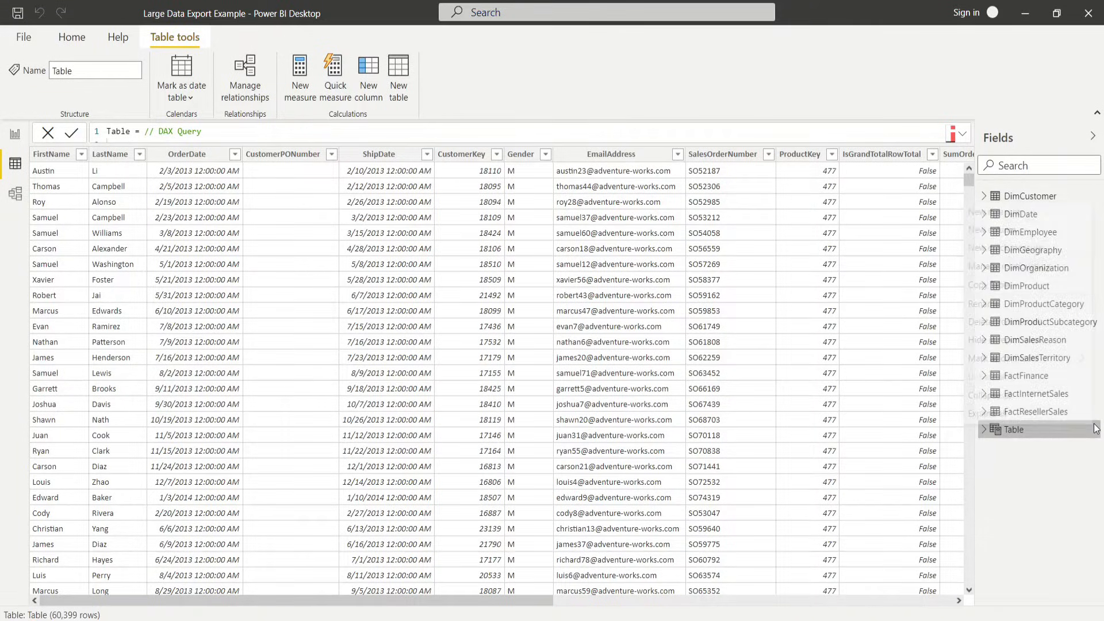
- Copy the new Table's rows and paste them into cell A1 of a blank Excel workbook
{"action": "right_click", "coordinate": [1016, 429]}
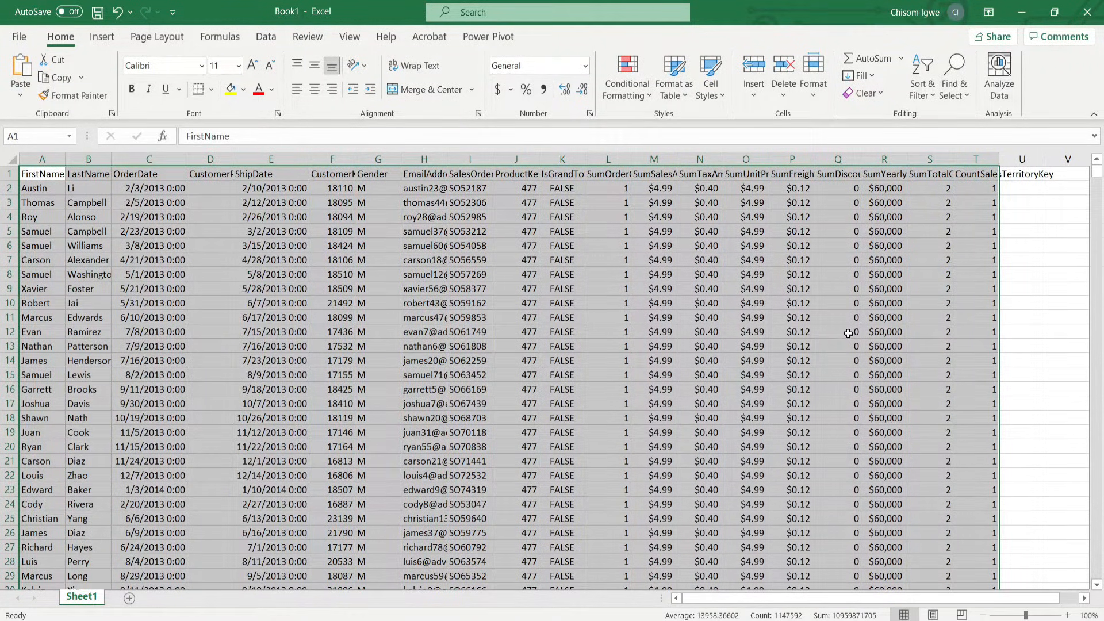
- Select column A and read its status-bar Count of 60,399 entries
{"action": "left_click", "coordinate": [1067, 332]}
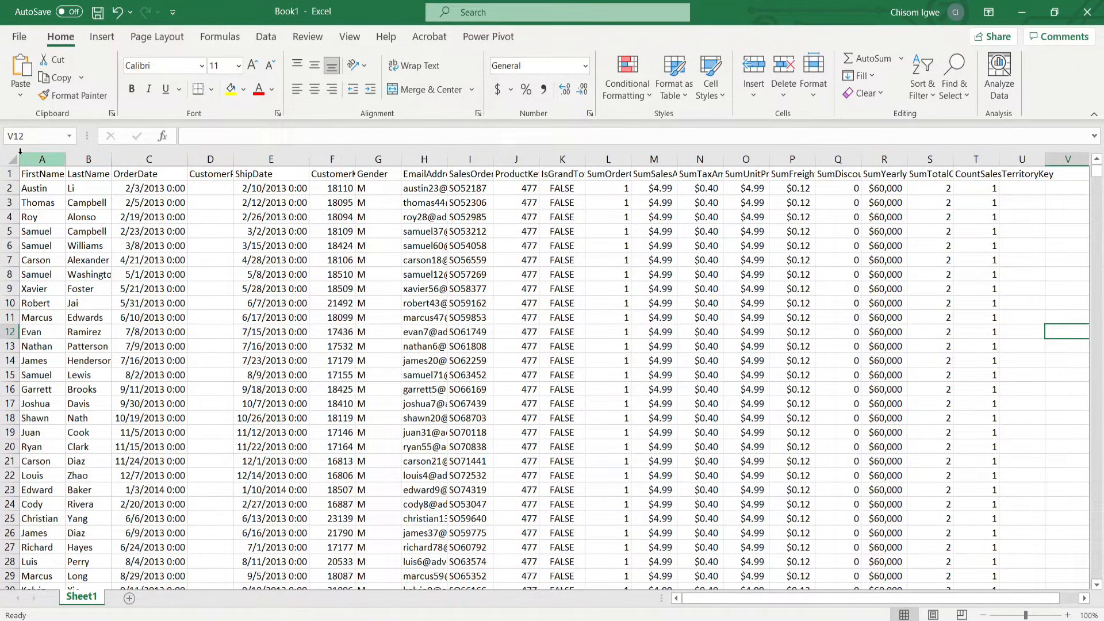
{"action": "left_click", "coordinate": [42, 174]}
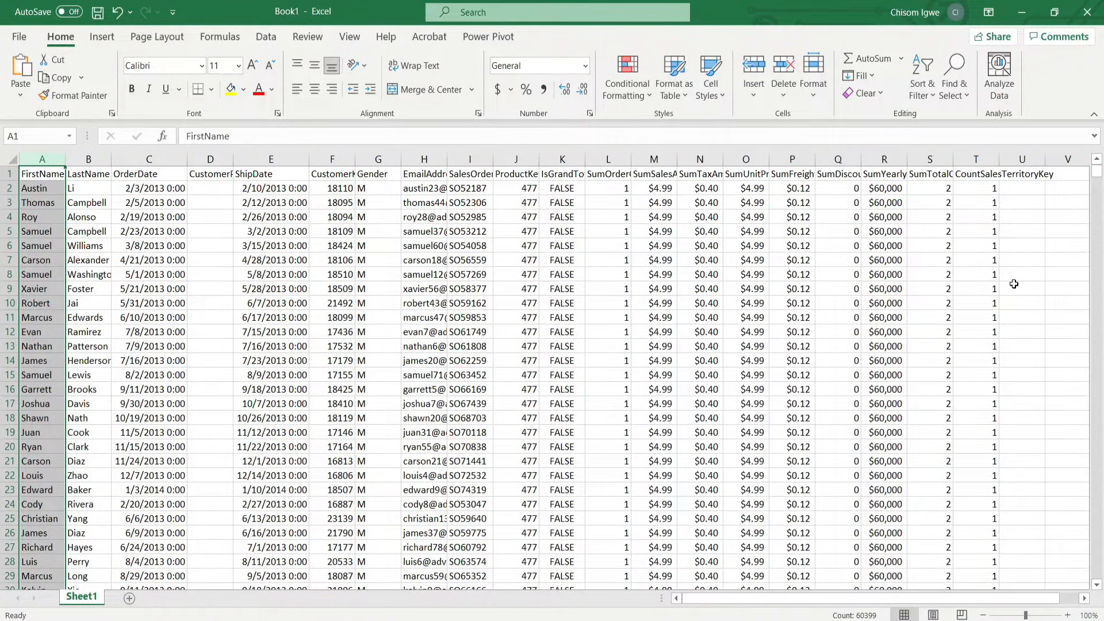
{"action": "left_click", "coordinate": [42, 159]}
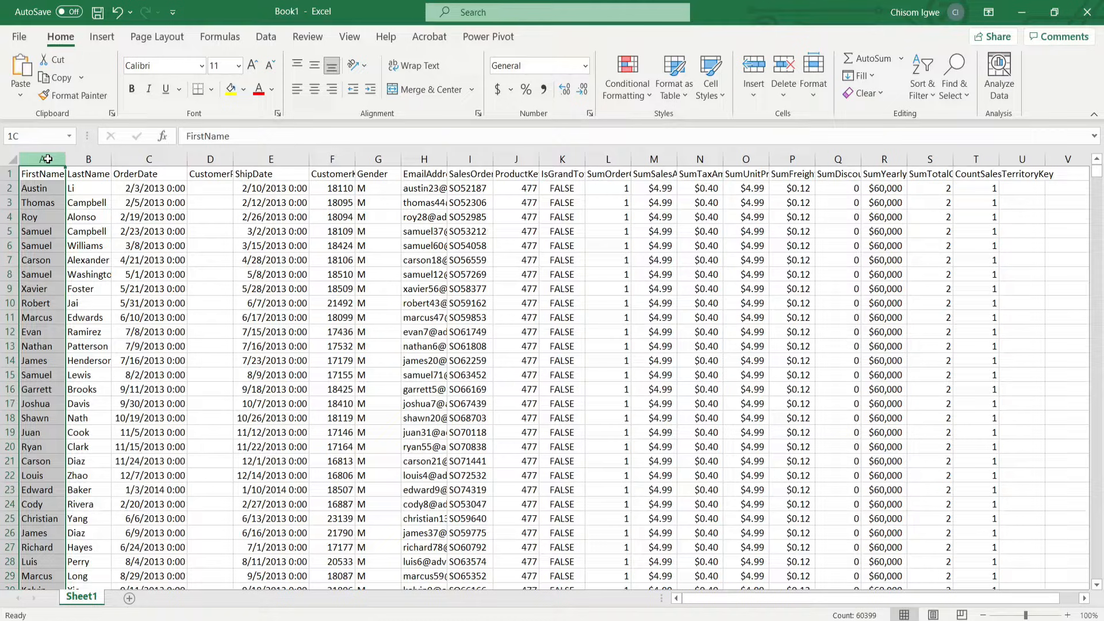
{"action": "left_click", "coordinate": [41, 159]}
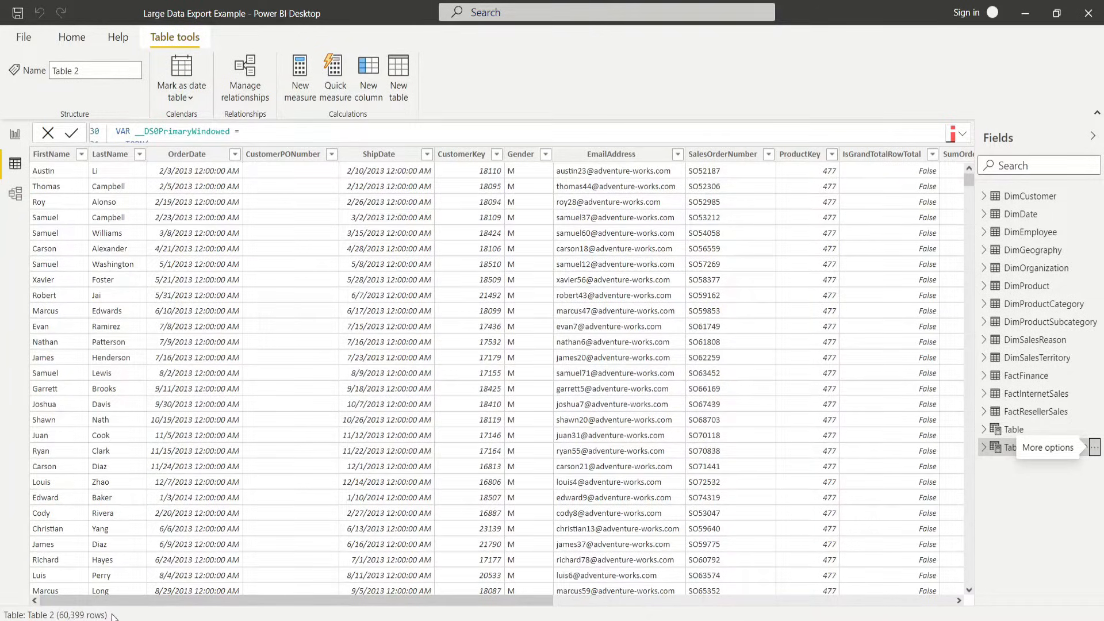
{"action": "mouse_move", "coordinate": [371, 567]}
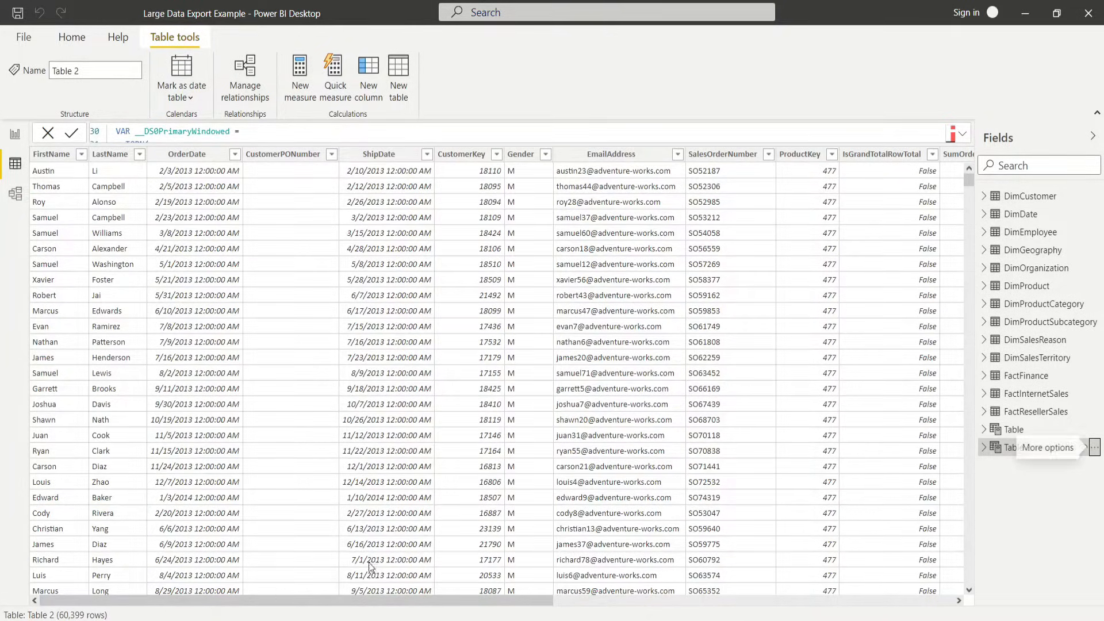